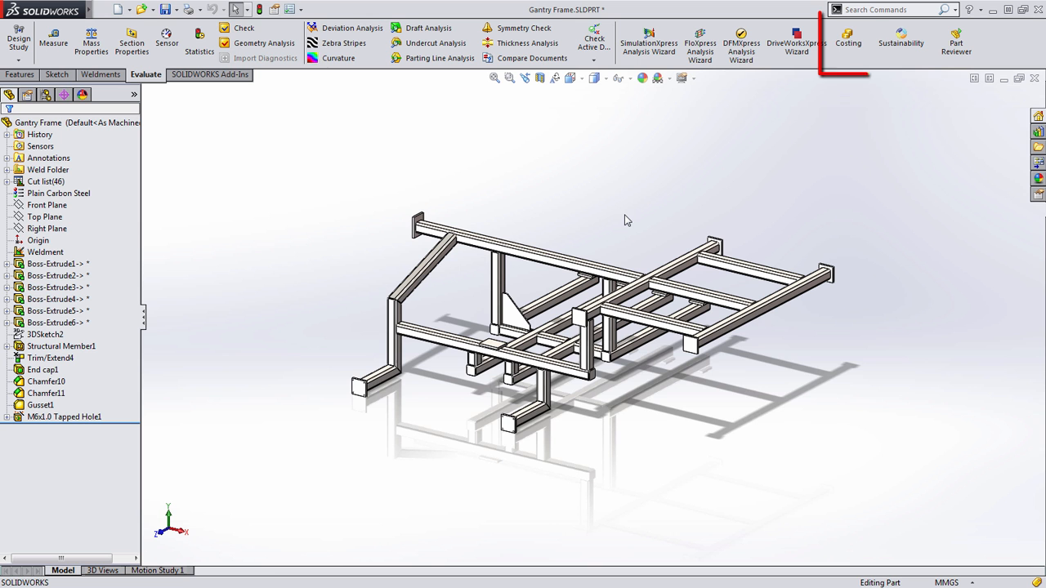
Run Costing on the Gantry Frame weldment for a 259.34 USD per-part estimate
{"action": "left_click", "coordinate": [848, 39]}
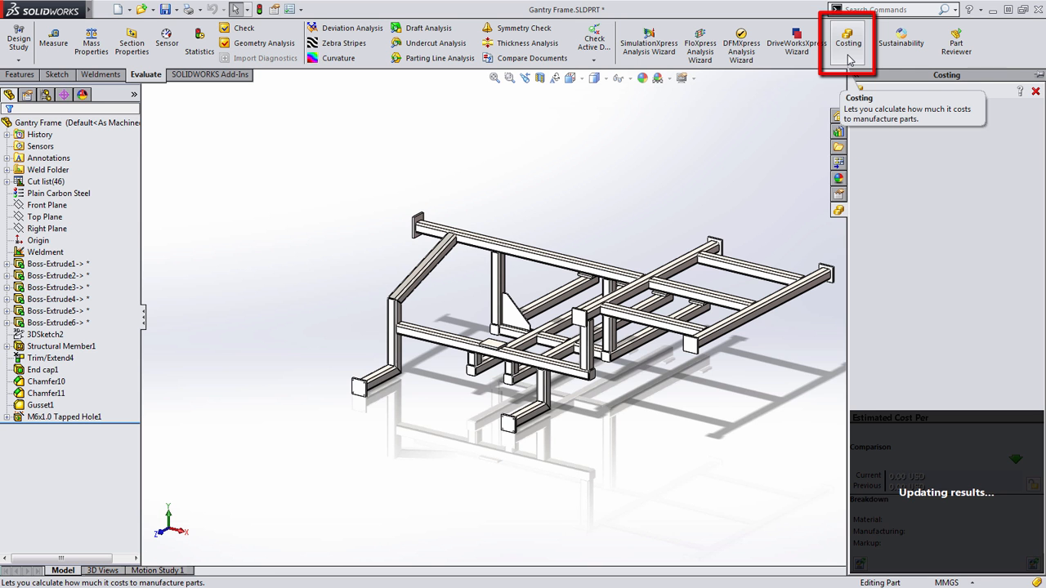
{"action": "left_click", "coordinate": [848, 43]}
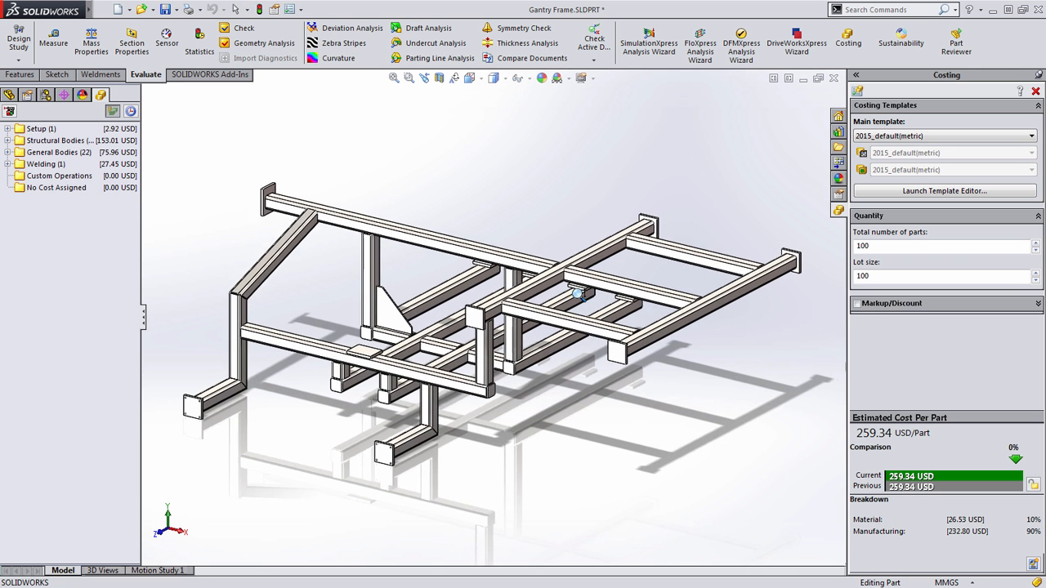
Rotate the frame to view it from another angle
{"action": "left_click_drag", "start_coordinate": [576, 293], "coordinate": [504, 230]}
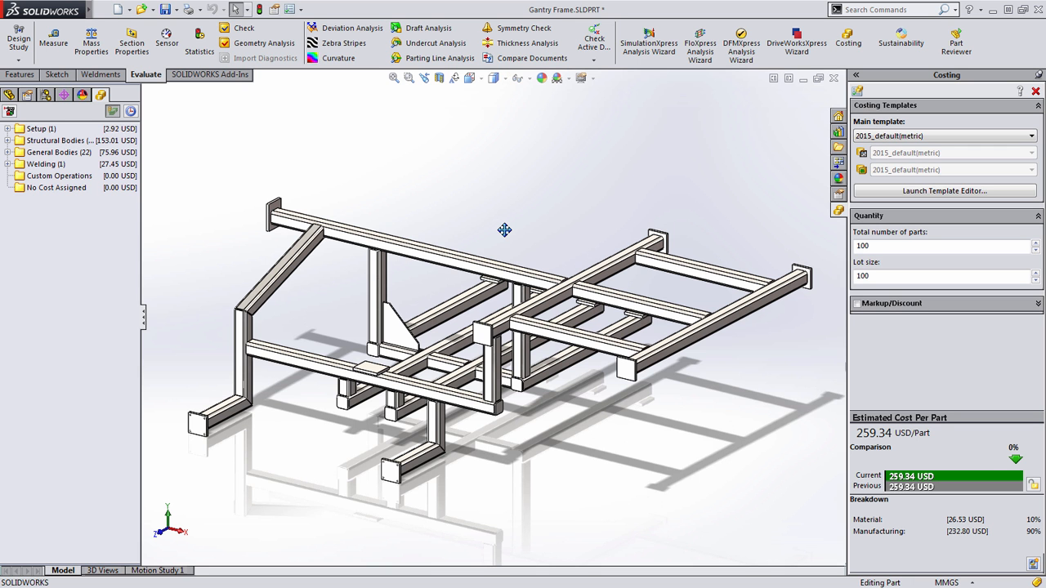
{"action": "mouse_move", "coordinate": [934, 465]}
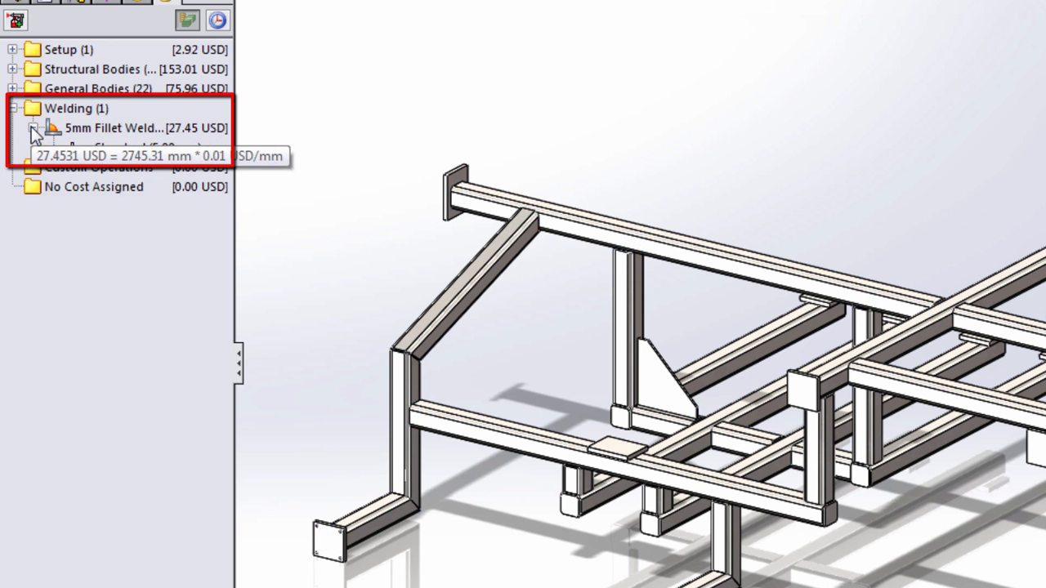
Inspect the 5mm fillet weld details and General Bodies costs, then collapse both
{"action": "left_click", "coordinate": [36, 128]}
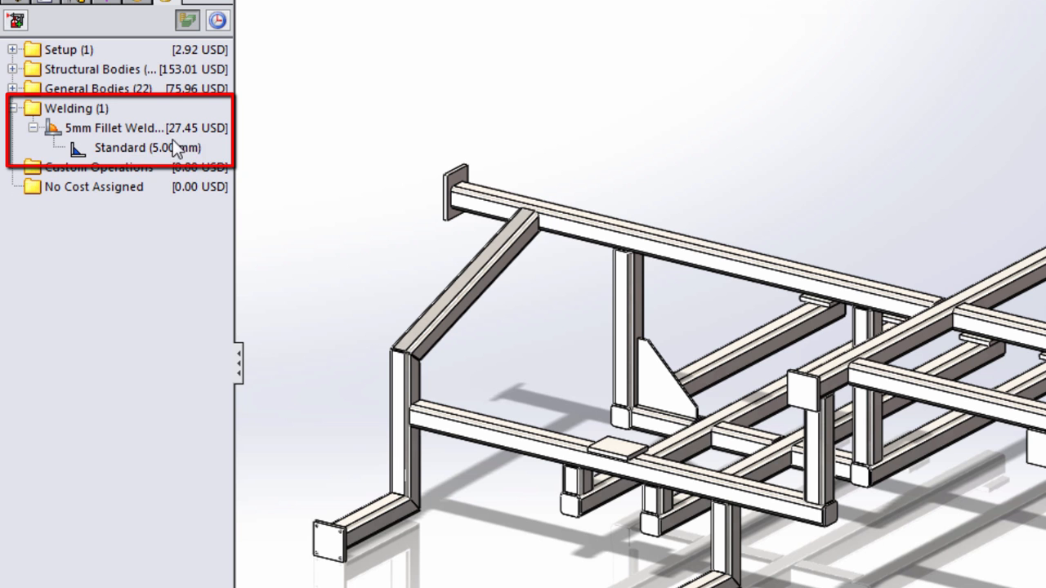
{"action": "left_click", "coordinate": [36, 128]}
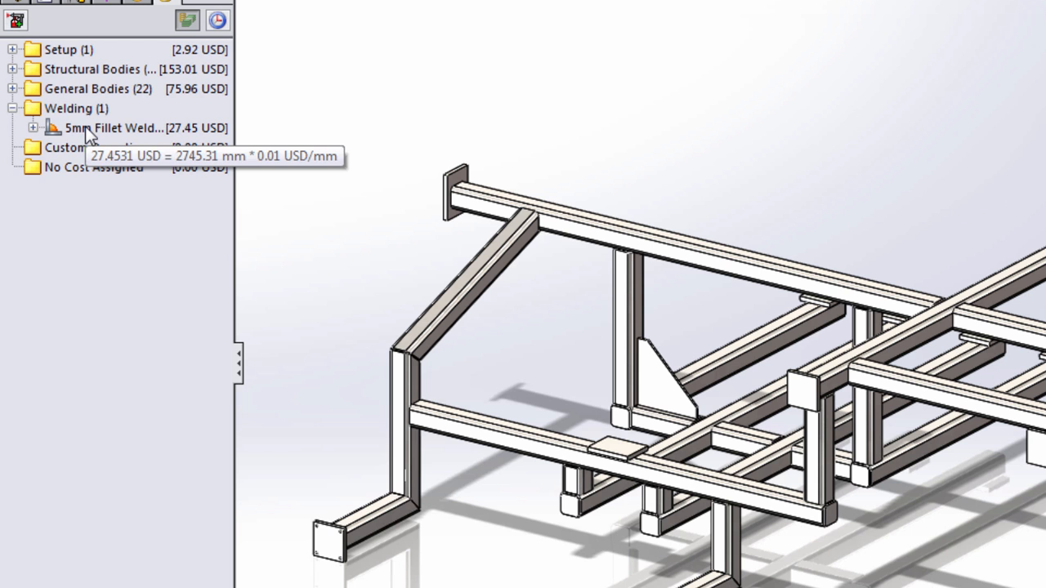
{"action": "left_click", "coordinate": [13, 88]}
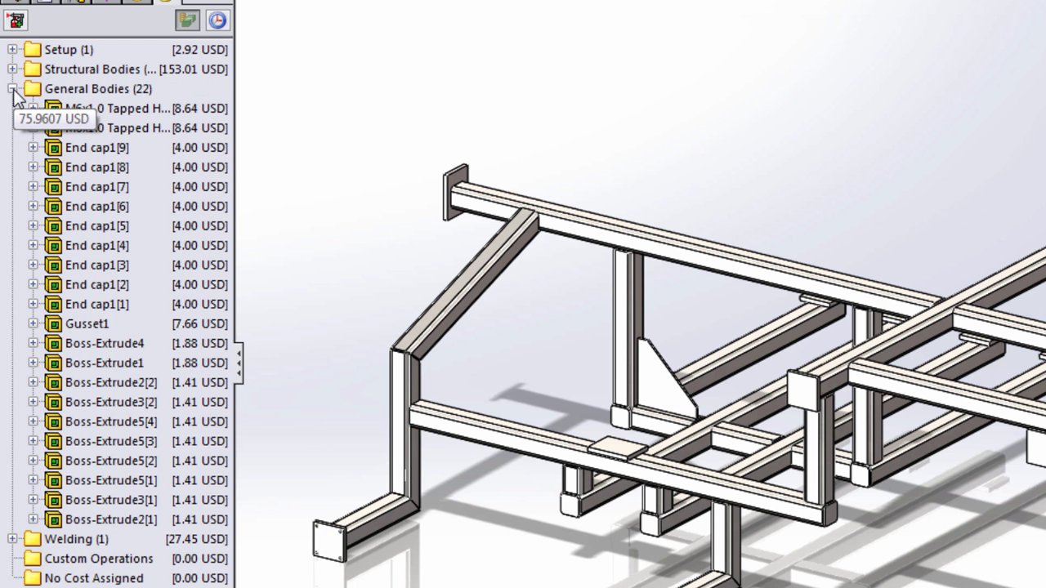
{"action": "mouse_move", "coordinate": [119, 482]}
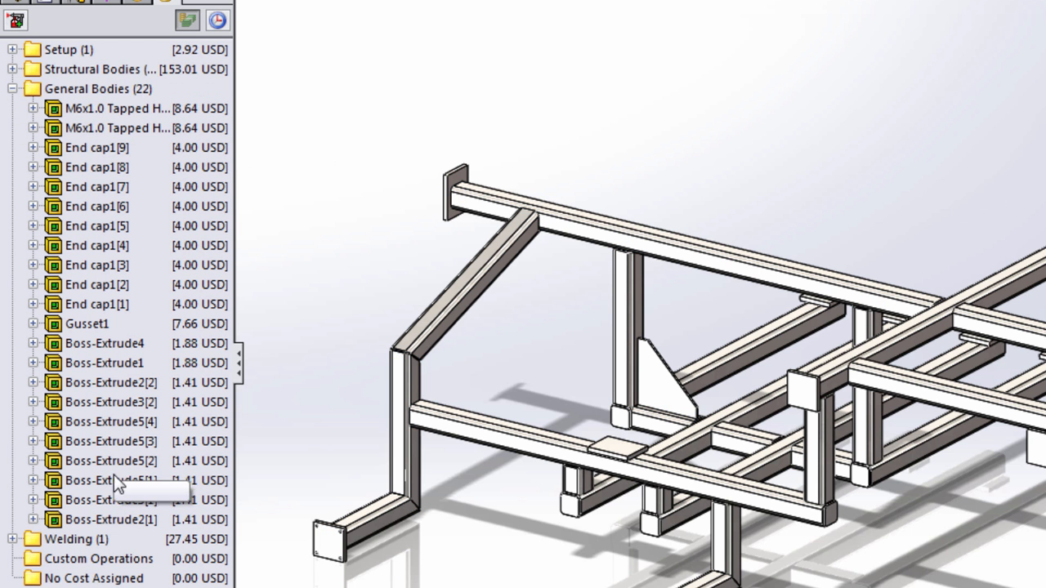
{"action": "mouse_move", "coordinate": [61, 111]}
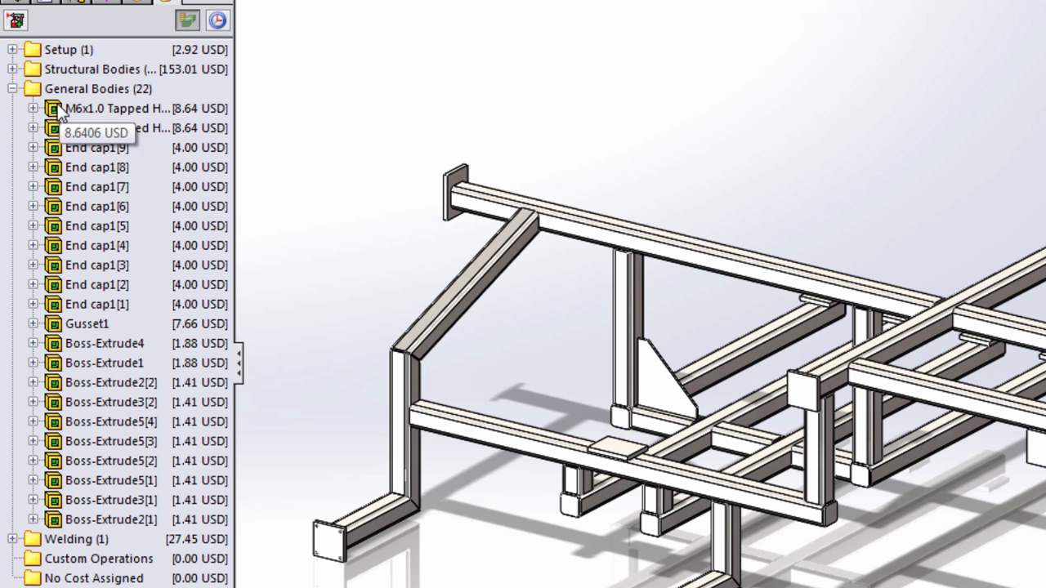
{"action": "left_click", "coordinate": [13, 88]}
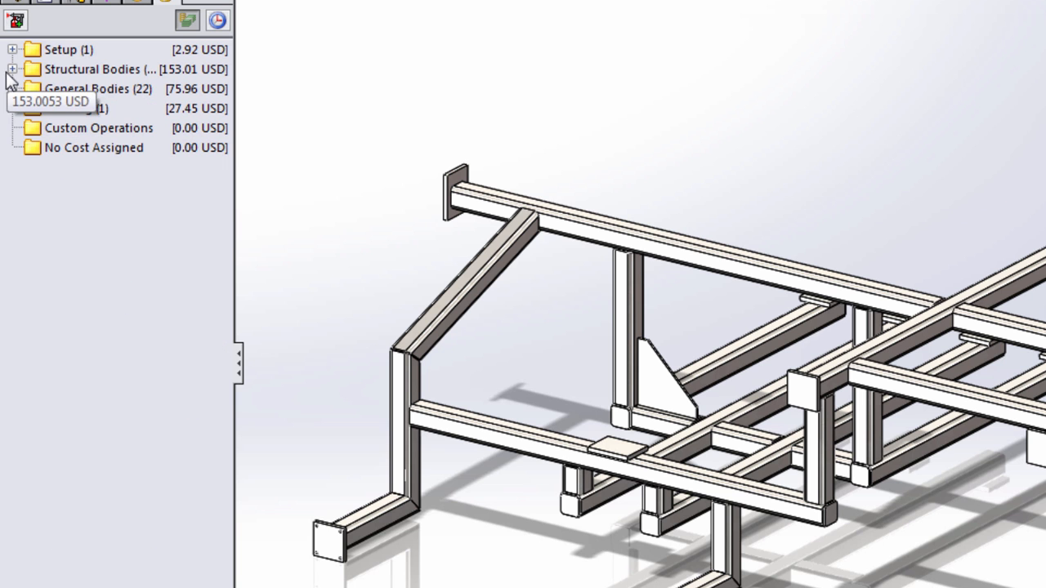
Expand Structural Bodies to list the 14 TS2x2x0.1875 member cost groups
{"action": "left_click", "coordinate": [13, 69]}
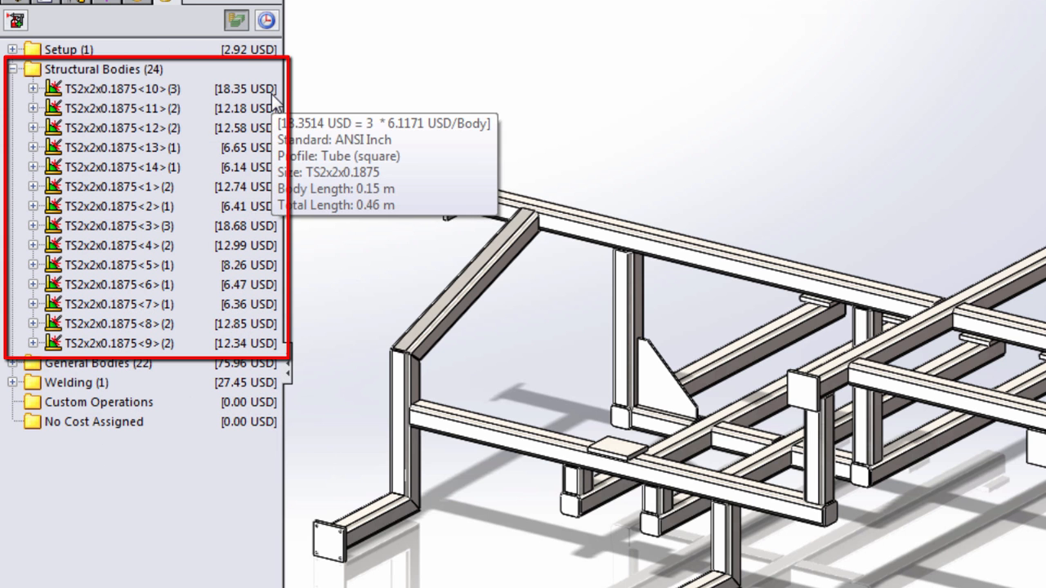
{"action": "mouse_move", "coordinate": [93, 237]}
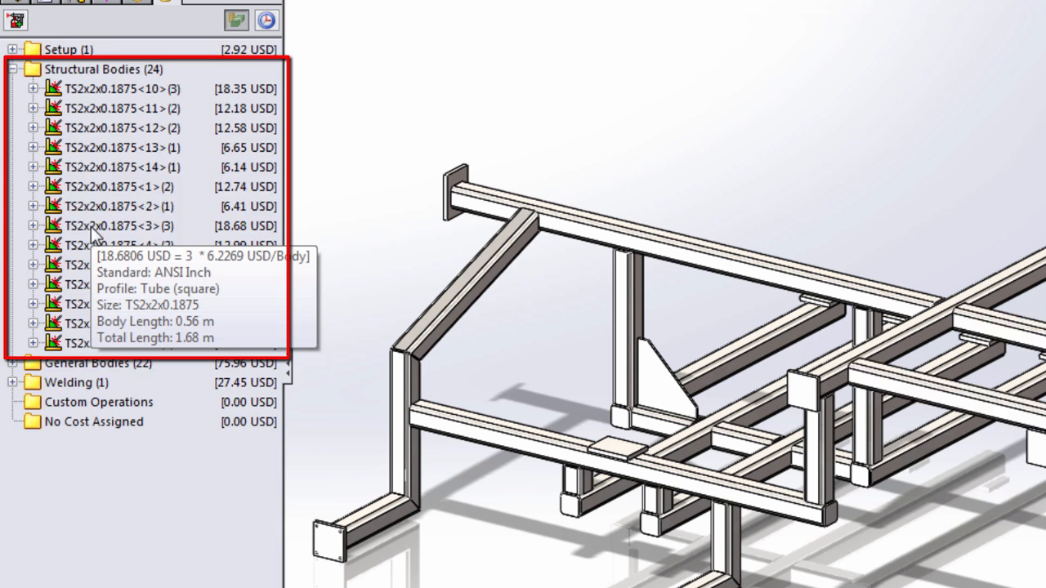
Show TS2x2x0.1875<3> alone at 6.23 USD, highlighting its two 1.35 USD end cuts
{"action": "double_click", "coordinate": [119, 226]}
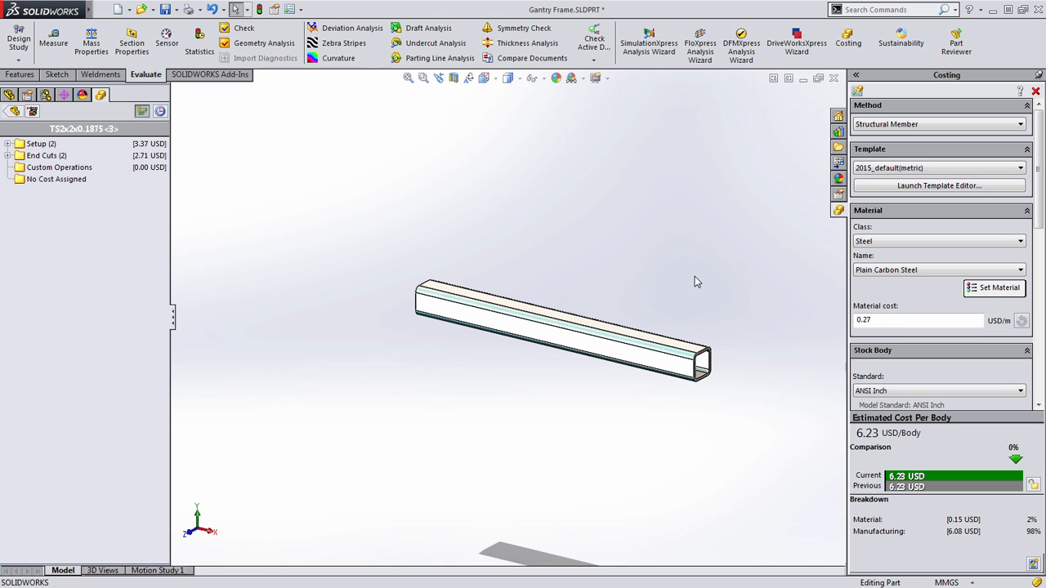
{"action": "left_click", "coordinate": [7, 155]}
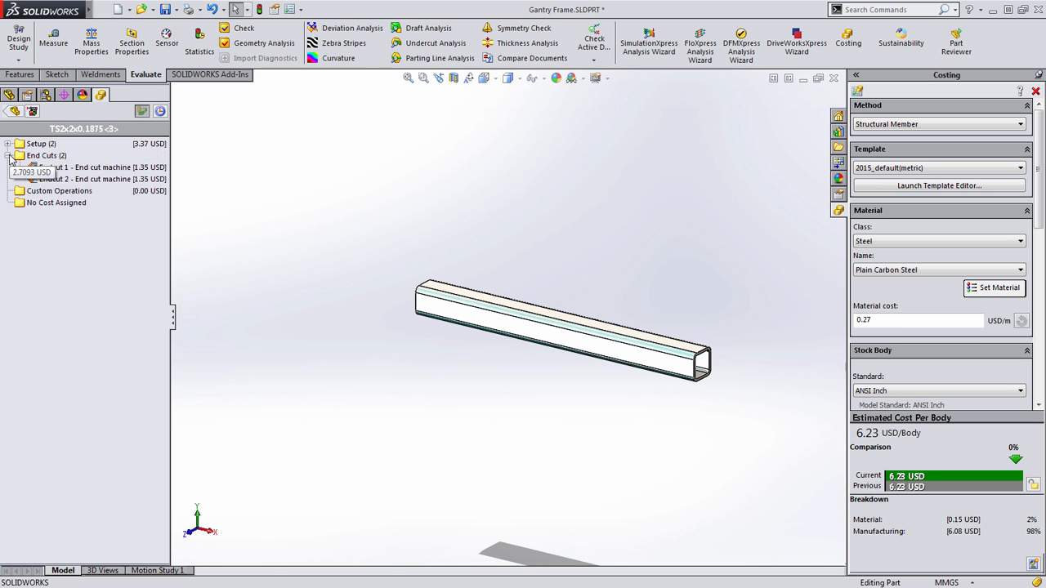
{"action": "mouse_move", "coordinate": [53, 179]}
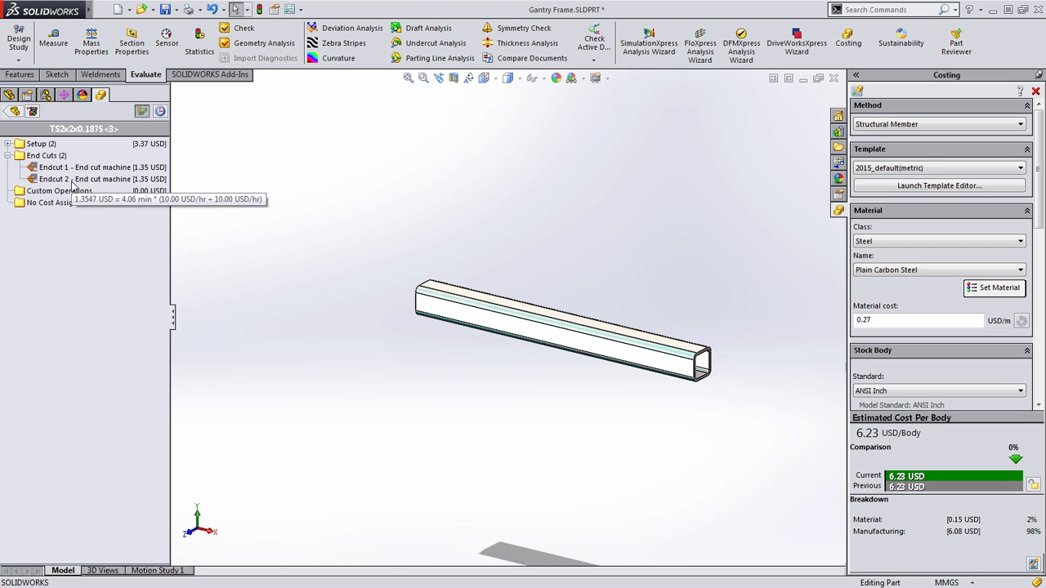
{"action": "left_click", "coordinate": [85, 179]}
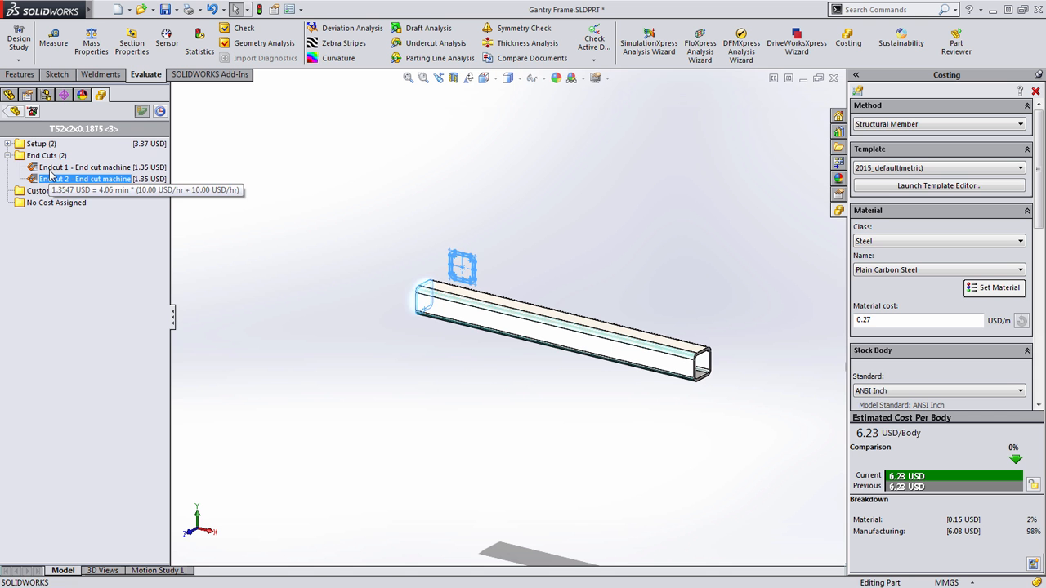
{"action": "left_click", "coordinate": [86, 167]}
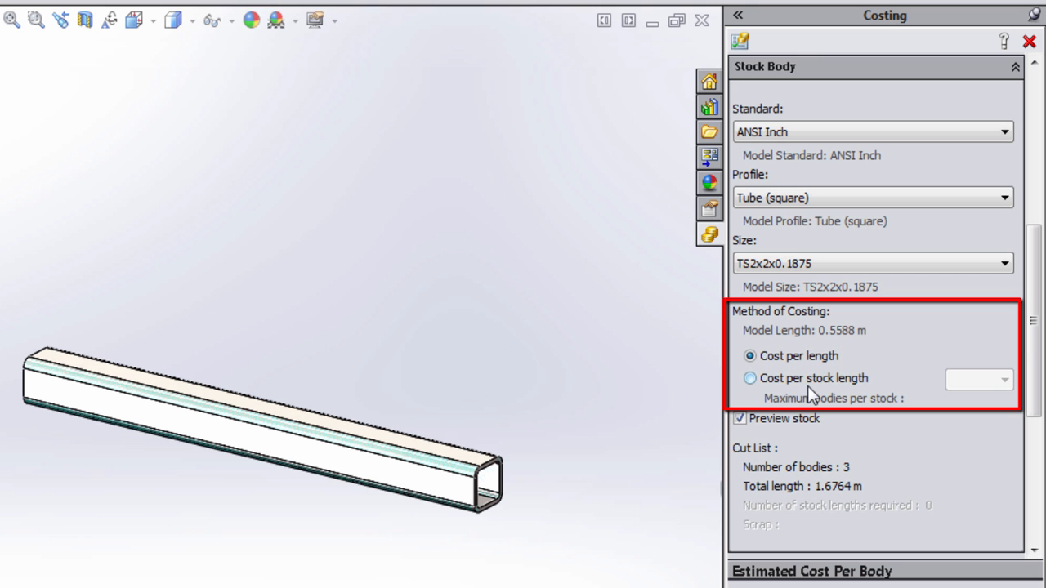
{"action": "mouse_move", "coordinate": [782, 380]}
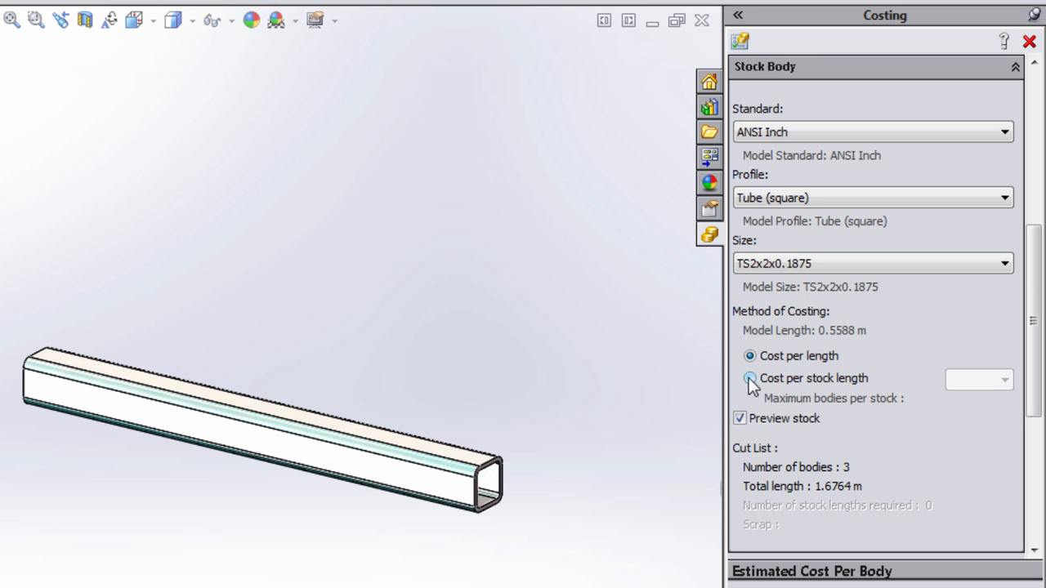
Price the tube per 3.00 m stock length, giving 33.08 USD per body
{"action": "left_click", "coordinate": [750, 378]}
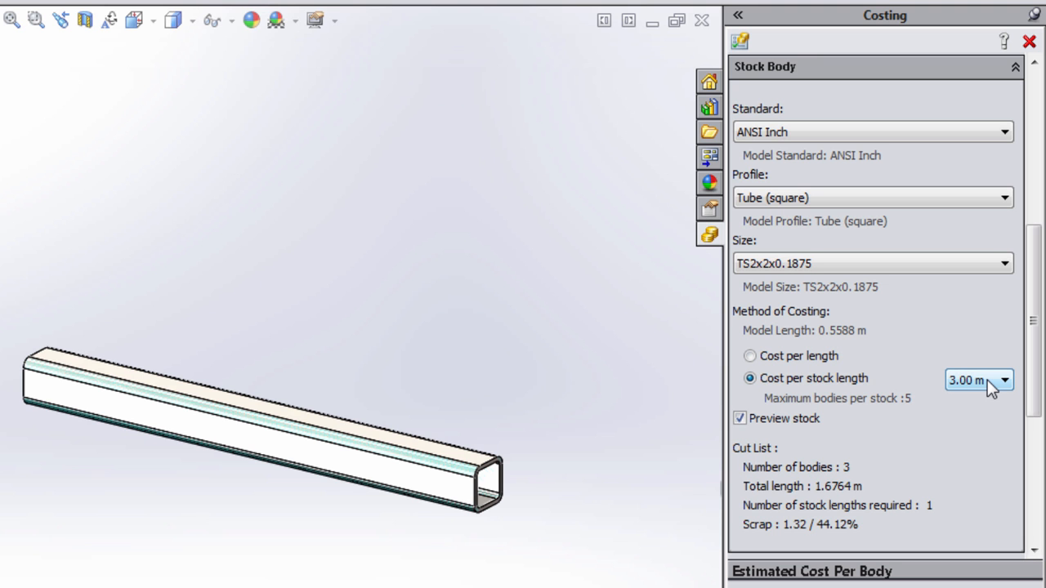
{"action": "mouse_move", "coordinate": [850, 410]}
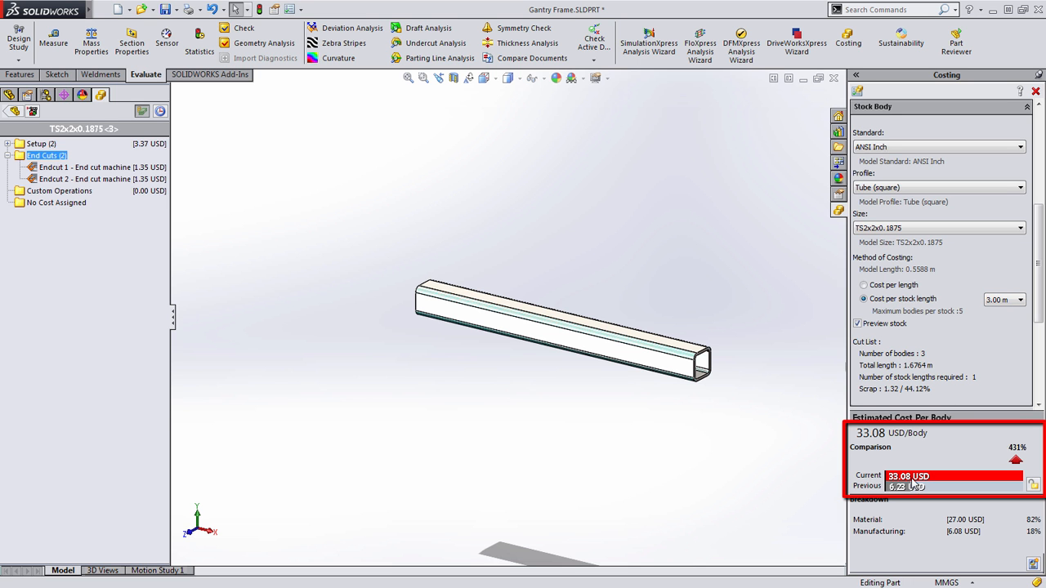
{"action": "mouse_move", "coordinate": [913, 360]}
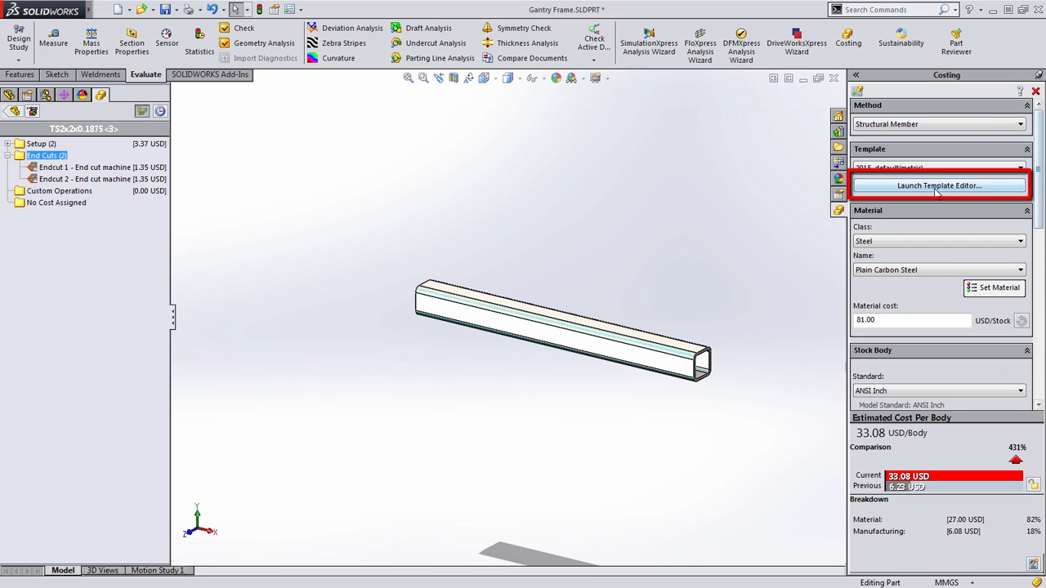
Launch the Template Editor and scroll to the Structural Member material stock lengths
{"action": "left_click", "coordinate": [938, 186]}
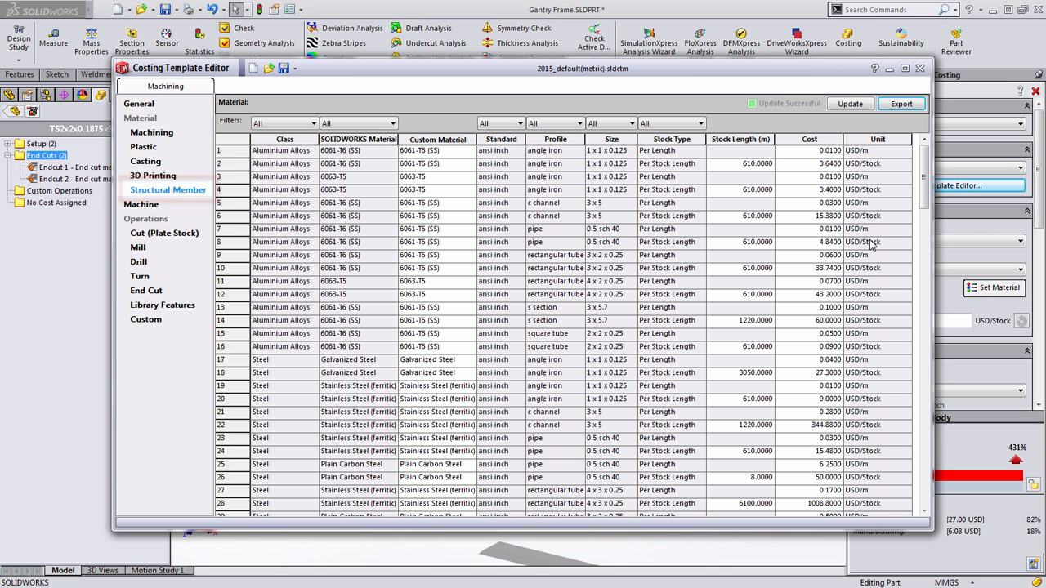
{"action": "scroll", "scroll_direction": "down", "scroll_amount": 3}
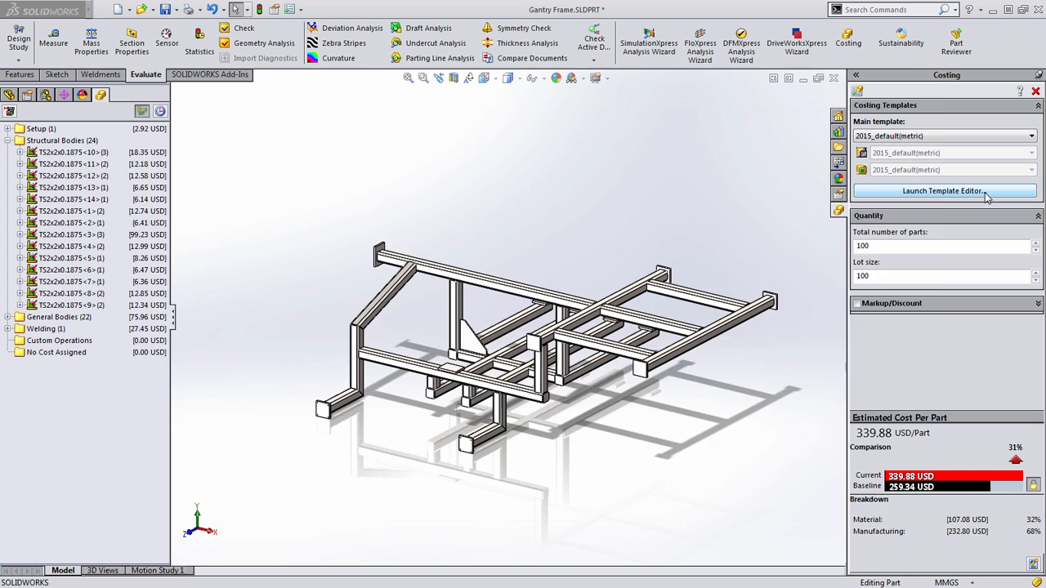
Reopen the Template Editor for the welding costing template's weld bead settings
{"action": "left_click", "coordinate": [942, 191]}
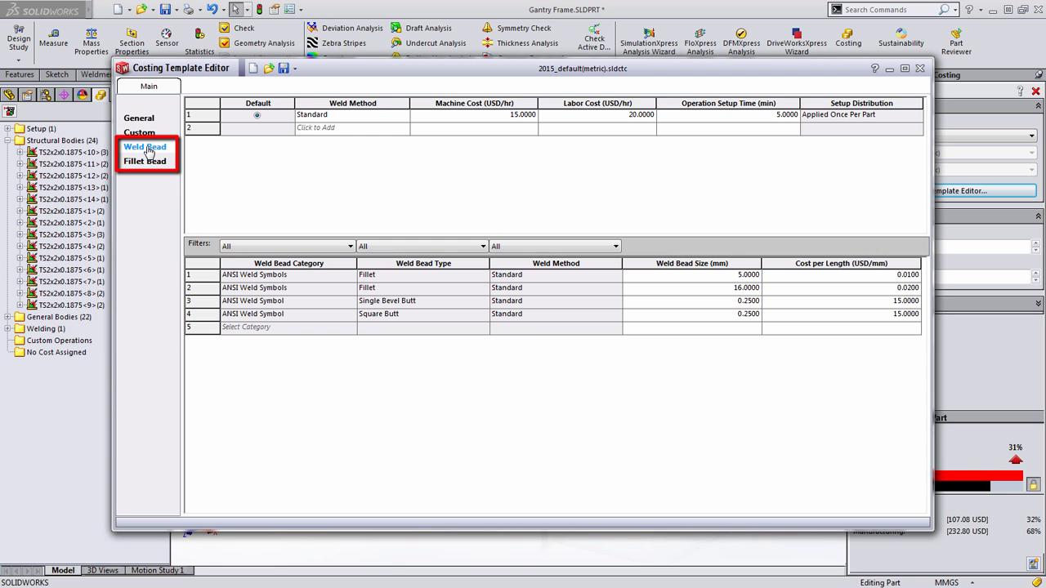